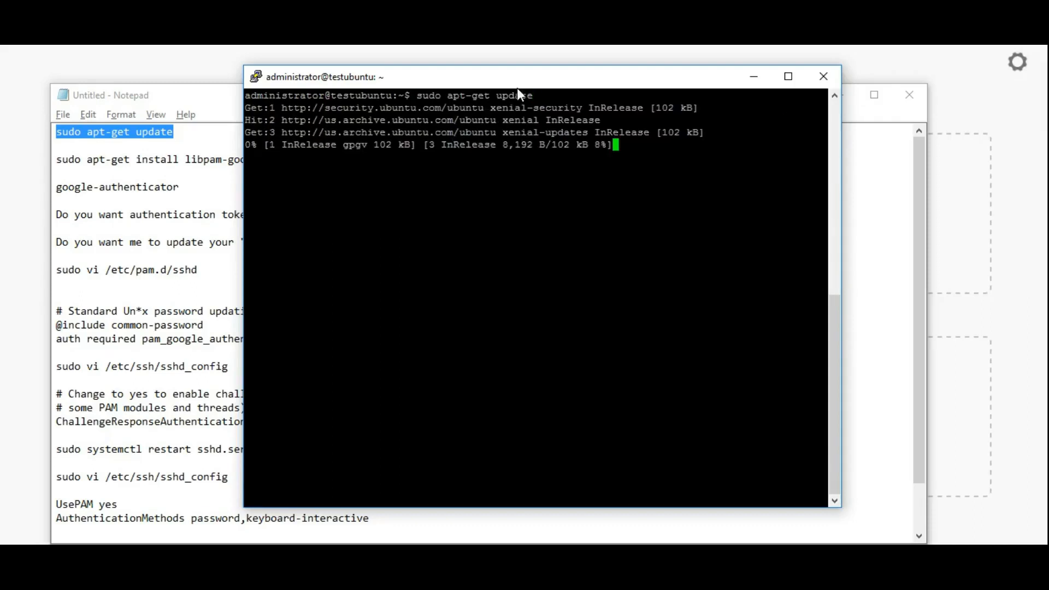
Step: Move the PuTTY terminal beside the notes while updating and installing libpam-google-authenticator
drag(522, 77, 696, 80)
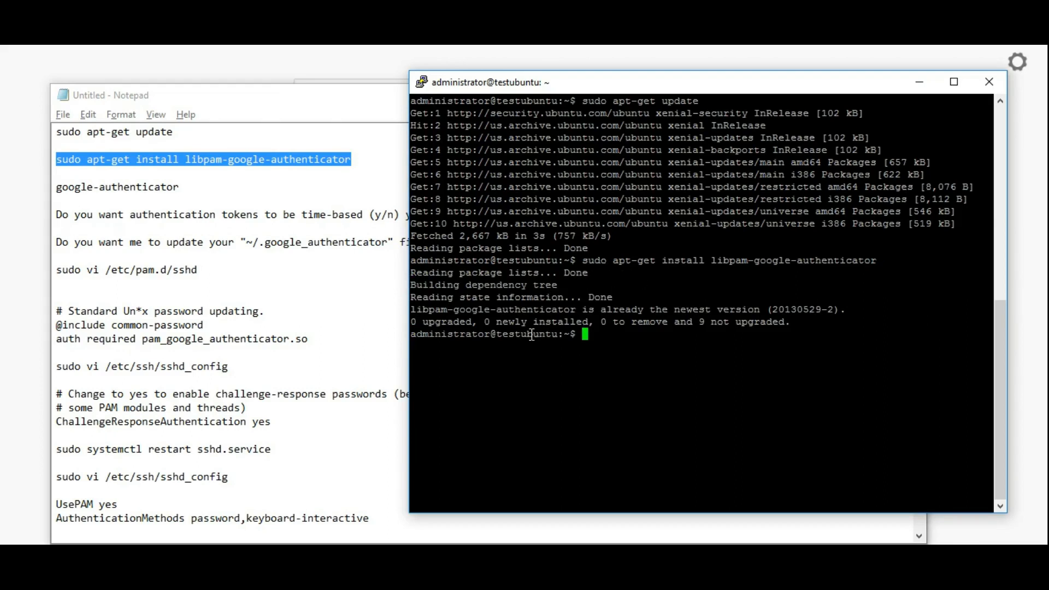
mouse_move(754, 315)
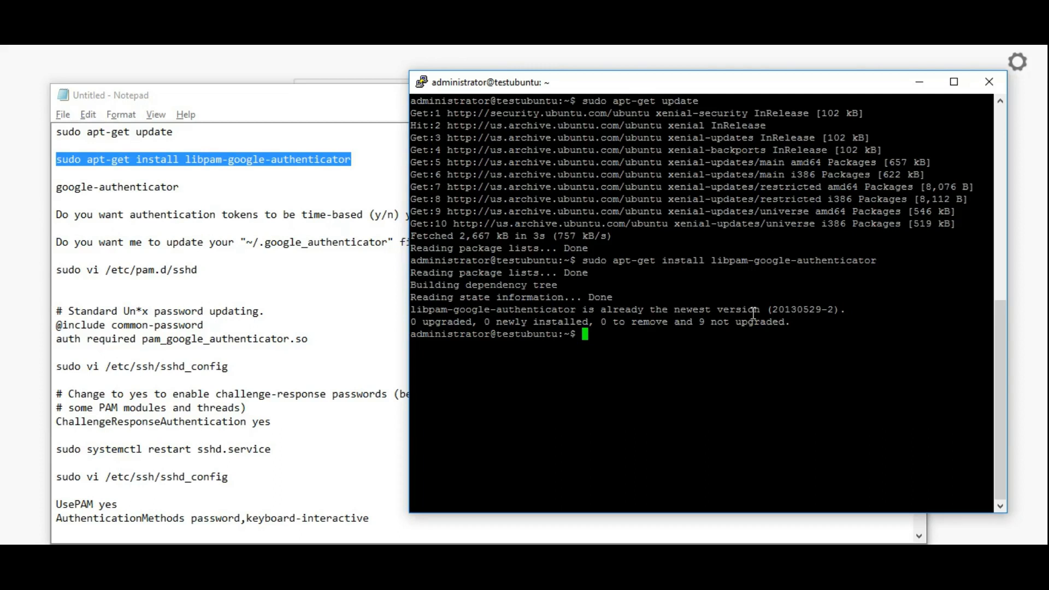
Step: Run google-authenticator, answering y to time-based tokens and updating .google_authenticator
drag(601, 309, 761, 310)
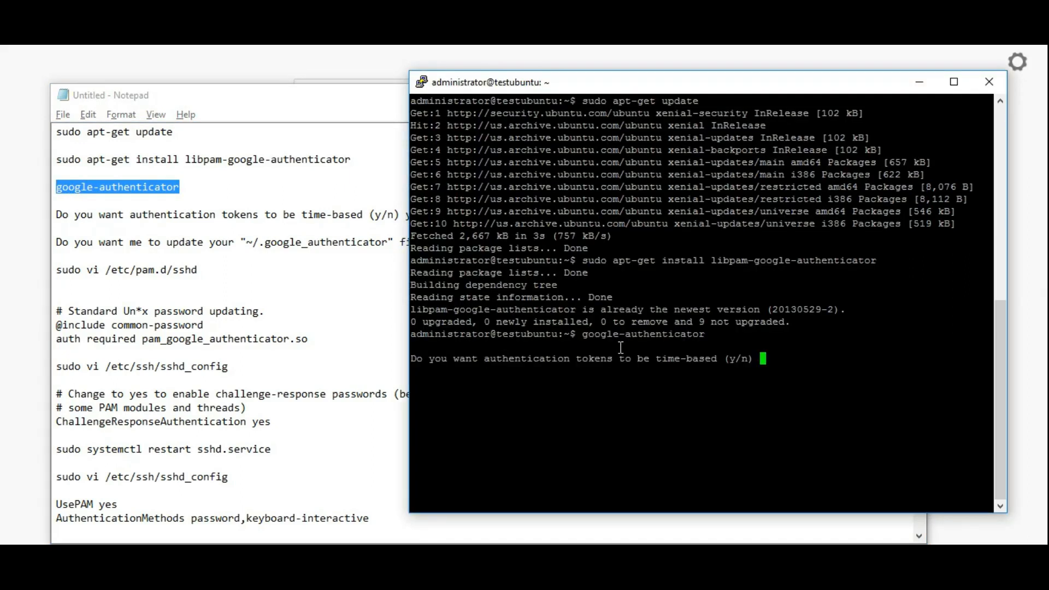
mouse_move(749, 384)
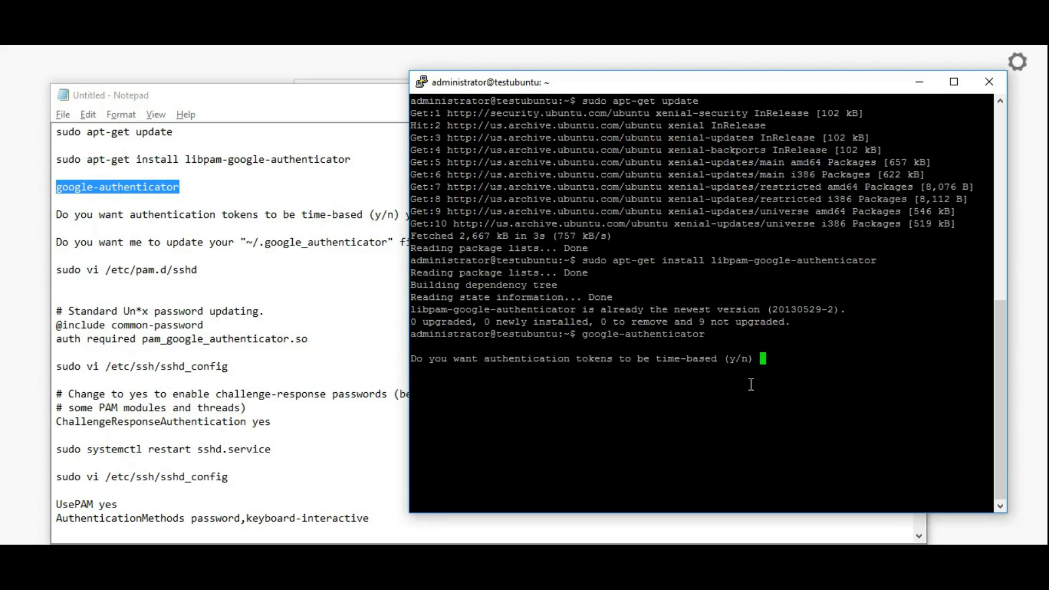
text(y)
text(msp)
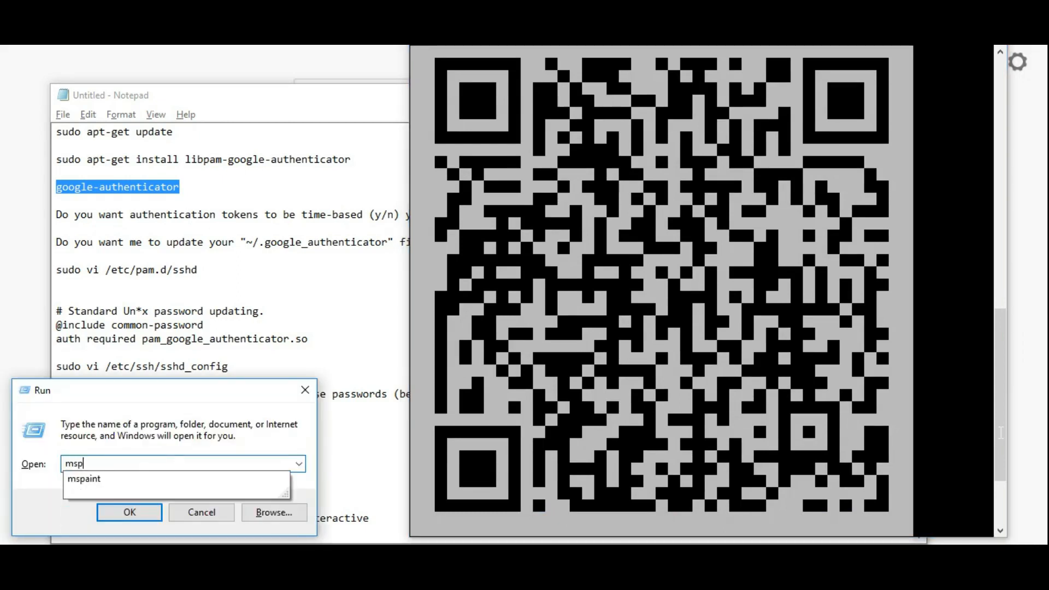
text(aint)
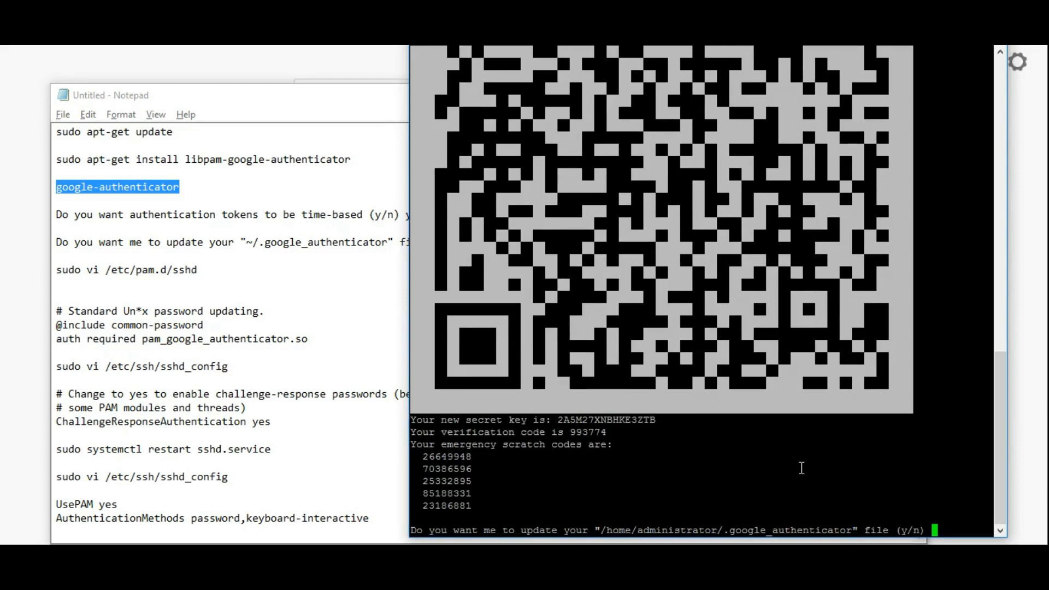
text(y)
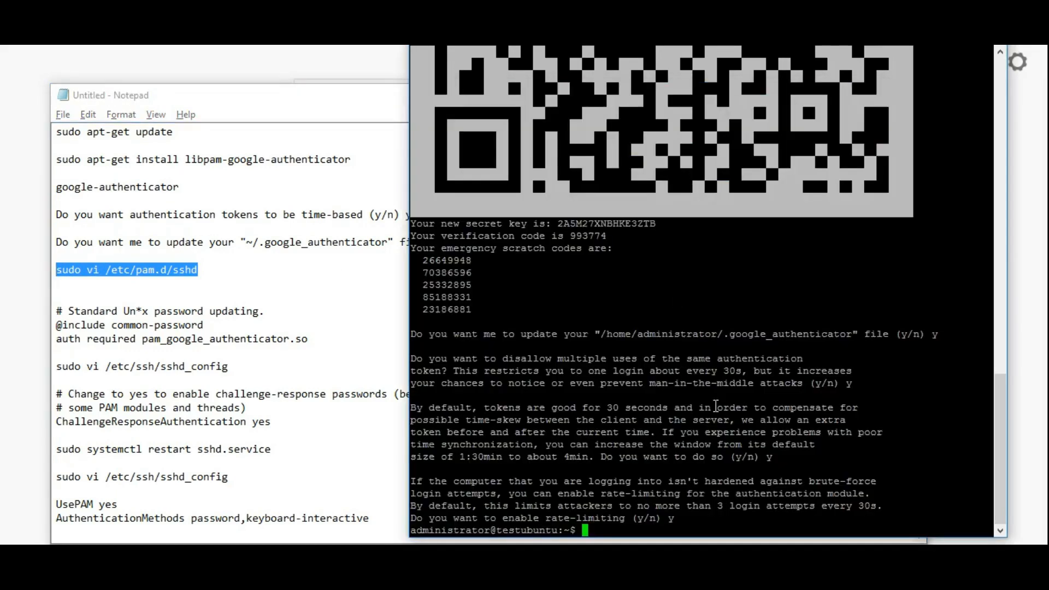
Step: Open /etc/pam.d/sshd in vi with sudo and scroll through the file
text(sudo vi /etc/pam.d/sshd)
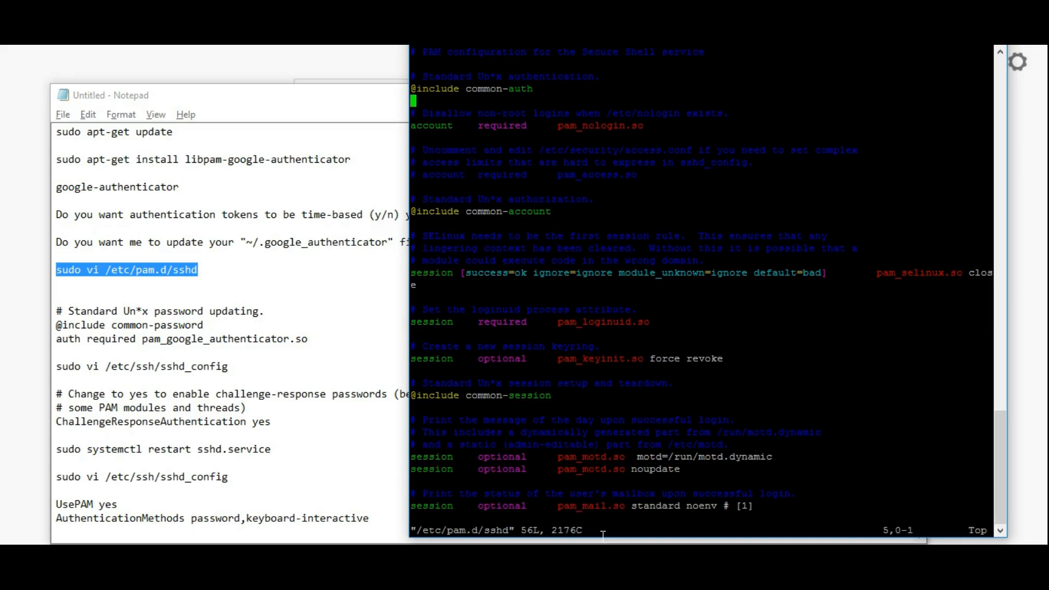
scroll(down, 3)
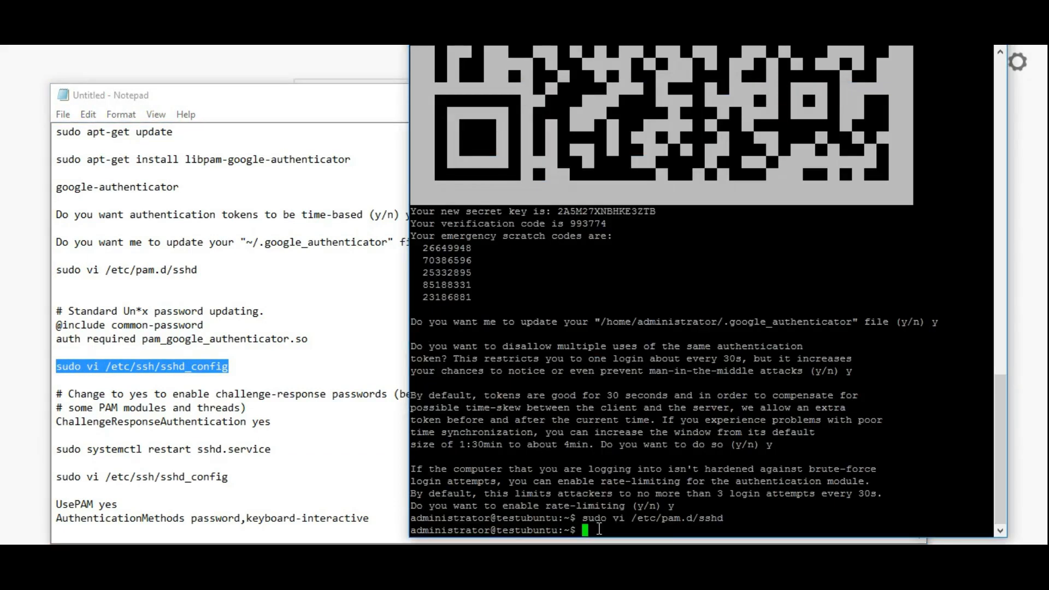
key(Return)
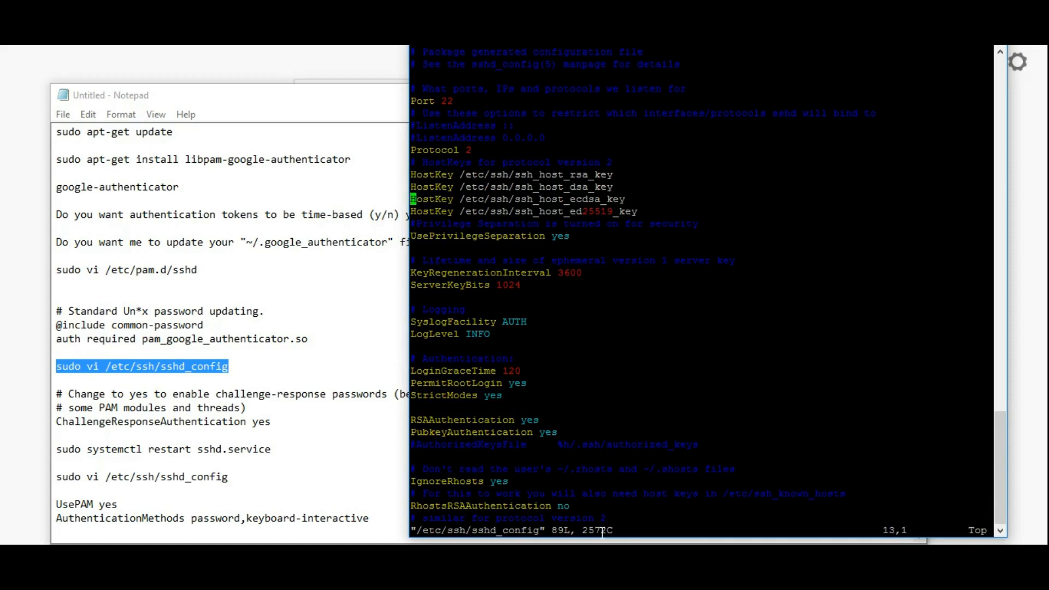
scroll(down, 3)
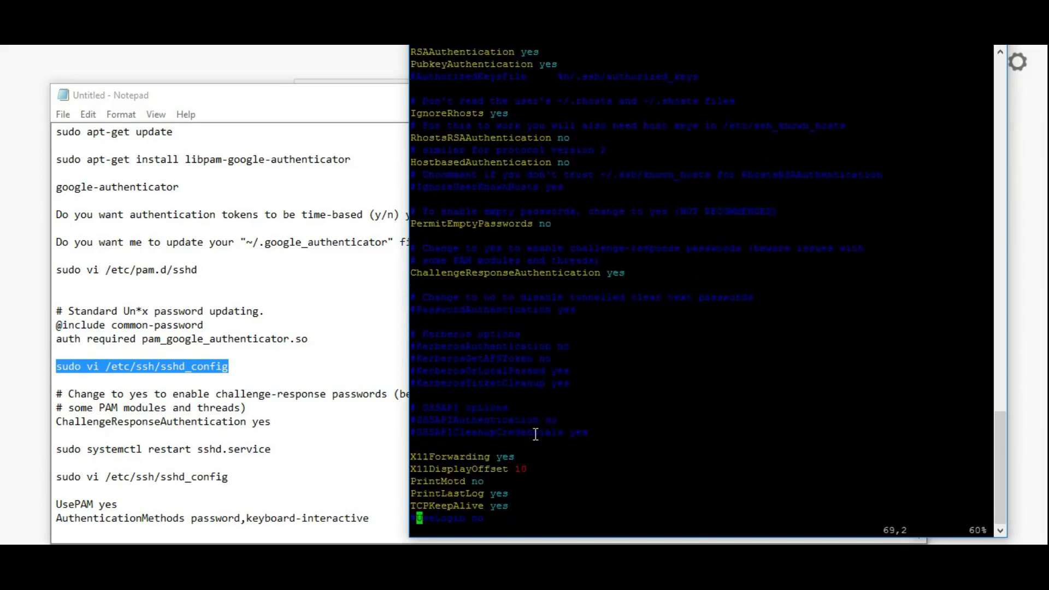
scroll(down, 3)
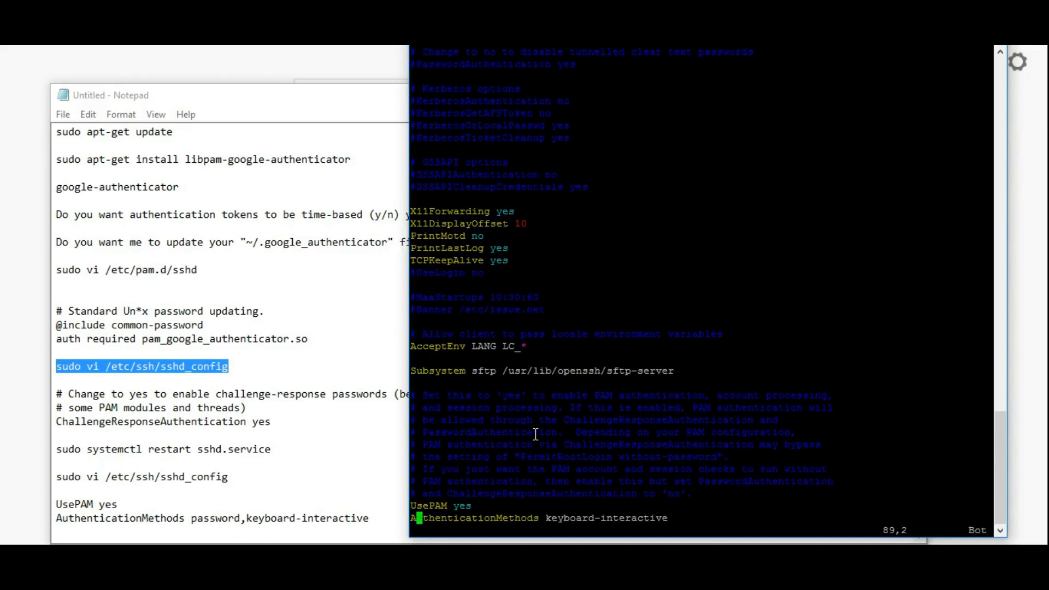
mouse_move(683, 528)
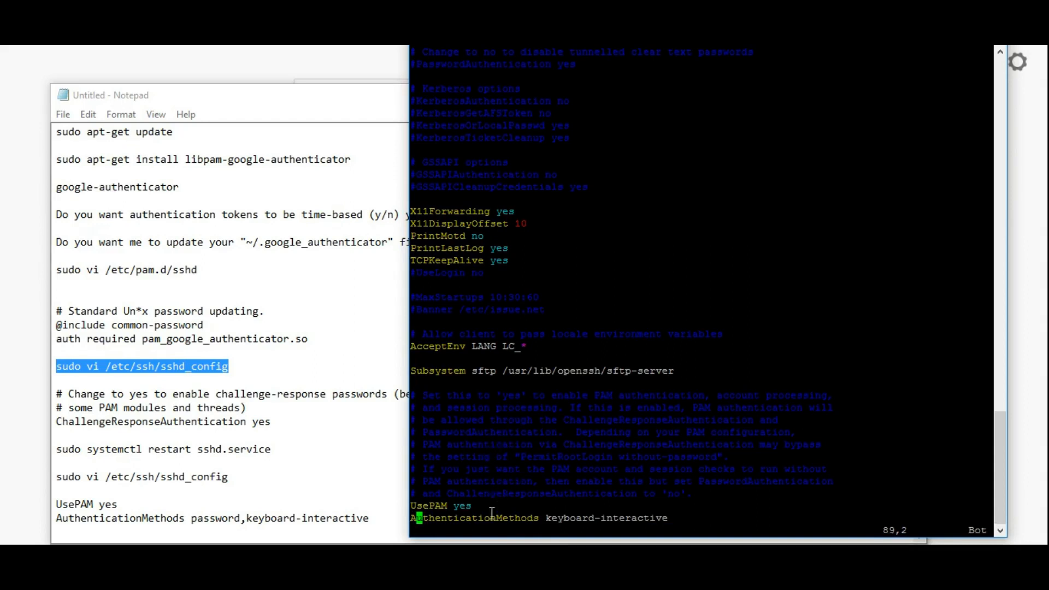
mouse_move(695, 522)
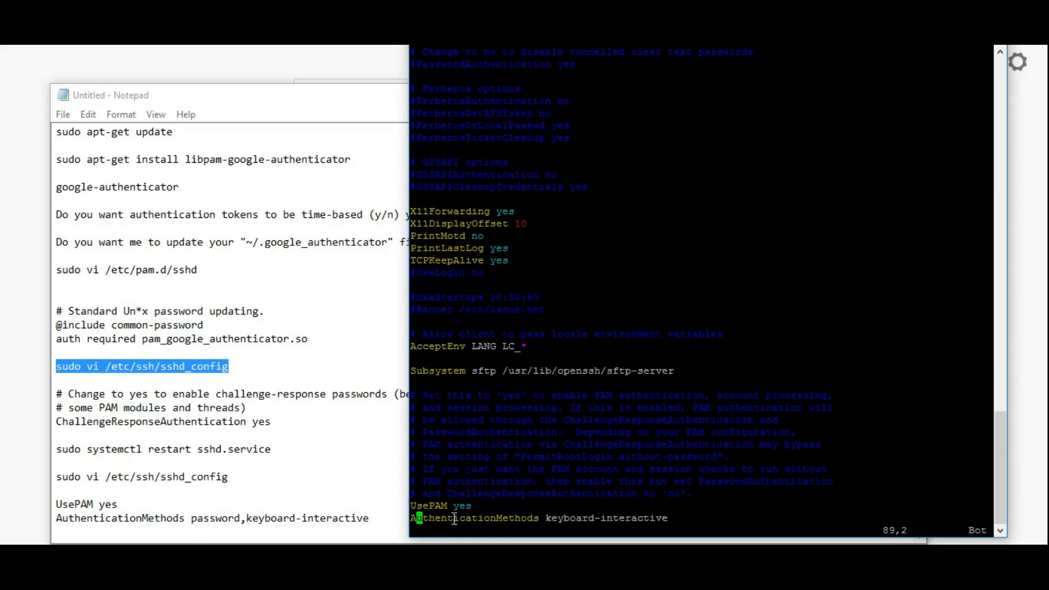
text(:q)
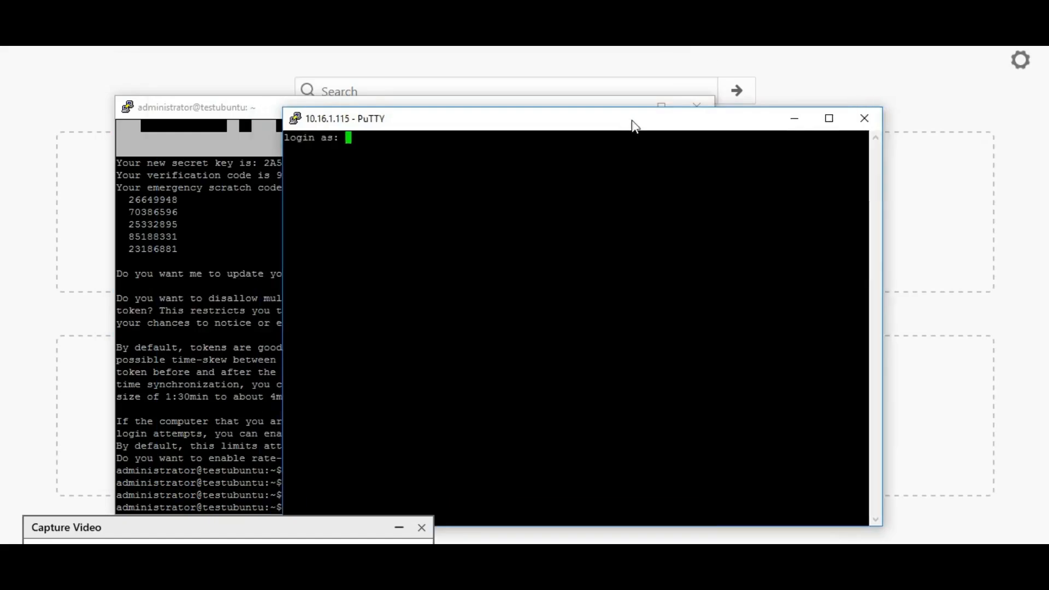
Step: Log in to 10.16.1.115 as 'administrator' and submit the password
text(admini)
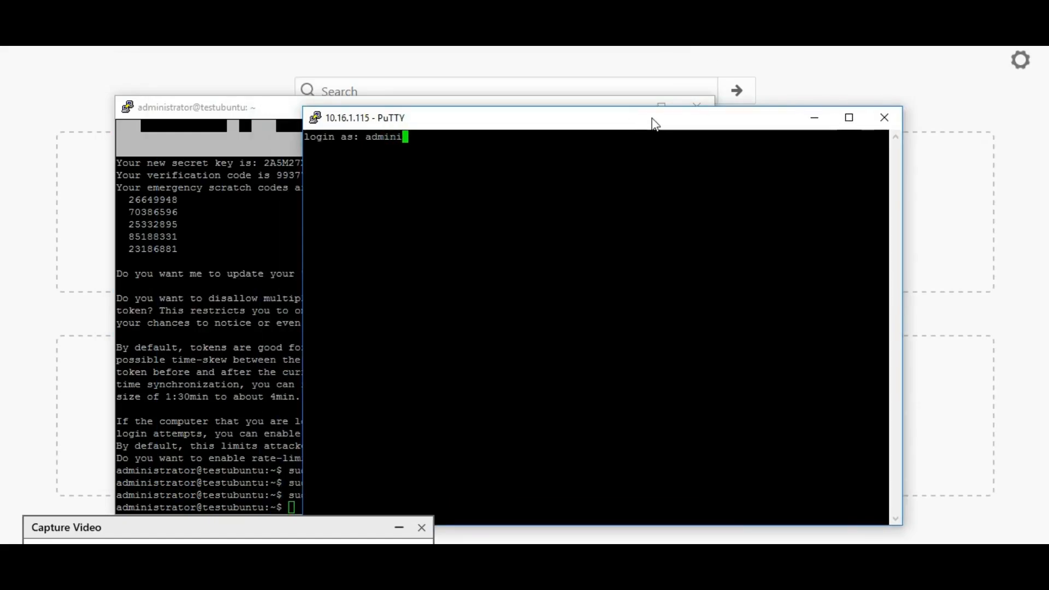
text(strator)
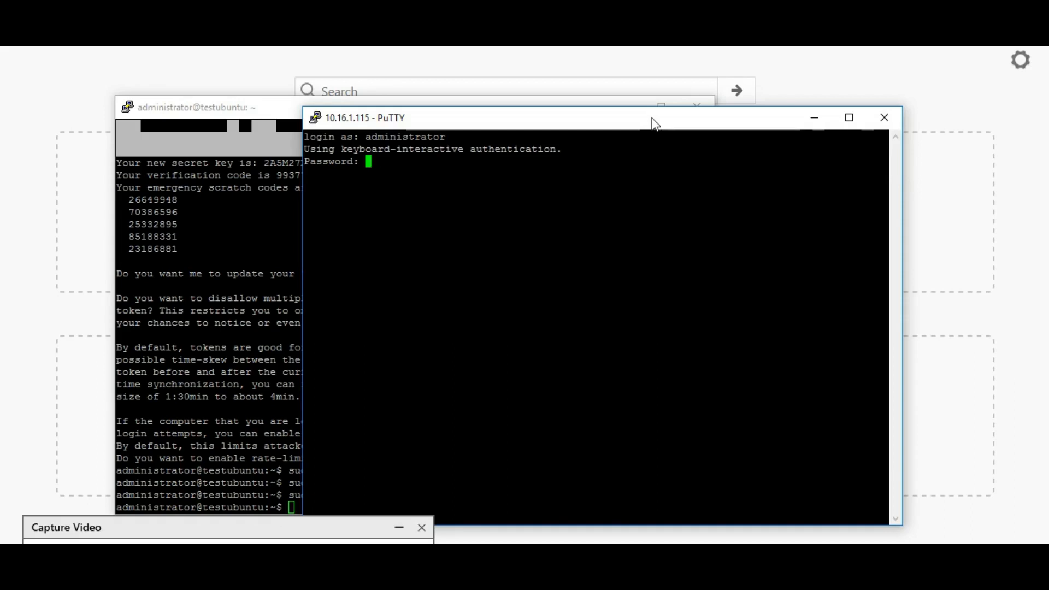
key(Return)
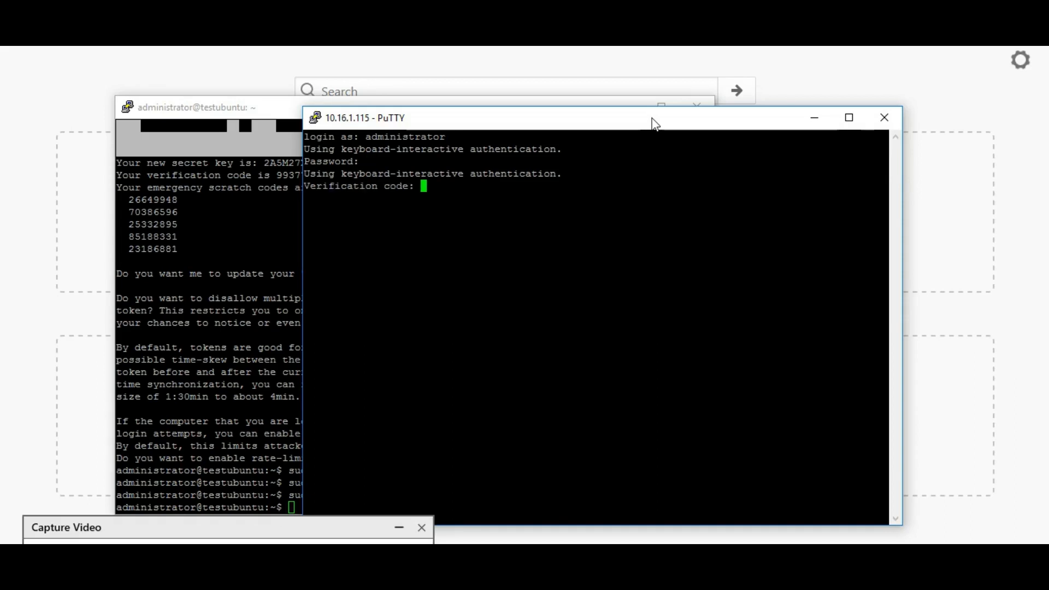